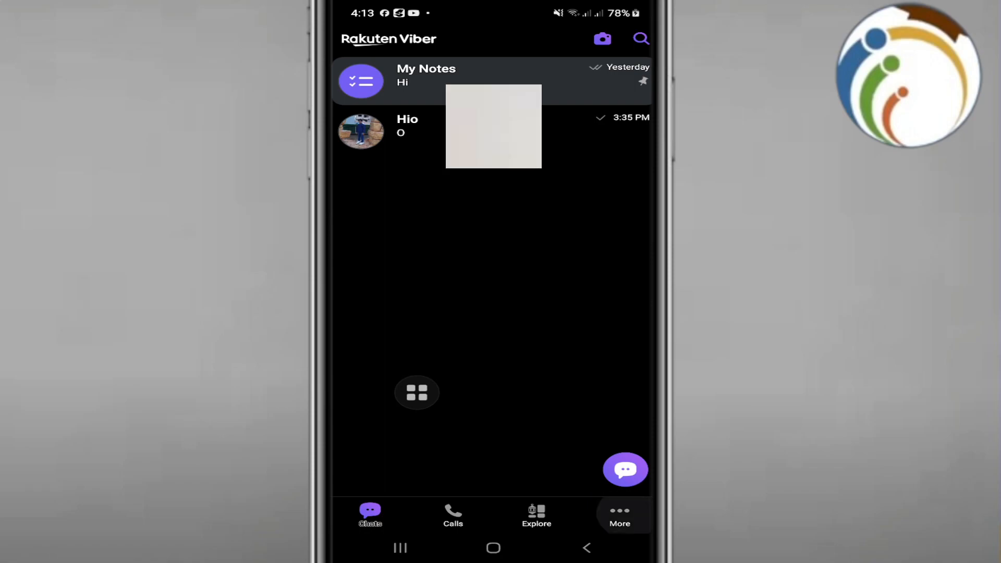
# Go to the More page listing Viber Plus, Sticker Market and Settings
pyautogui.click(618, 515)
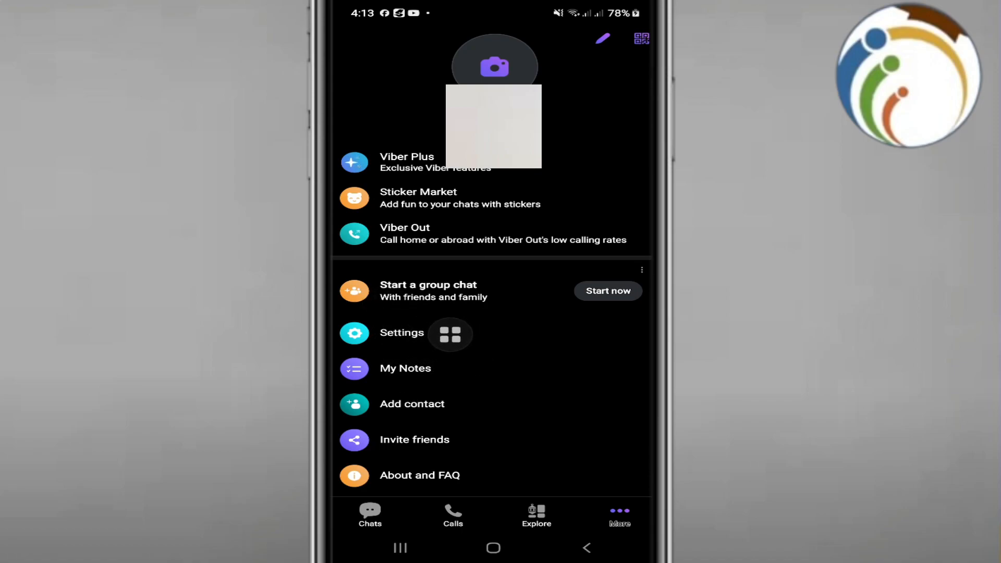
# Enter Viber's Settings list with Account, Privacy, Notifications and General
pyautogui.click(402, 333)
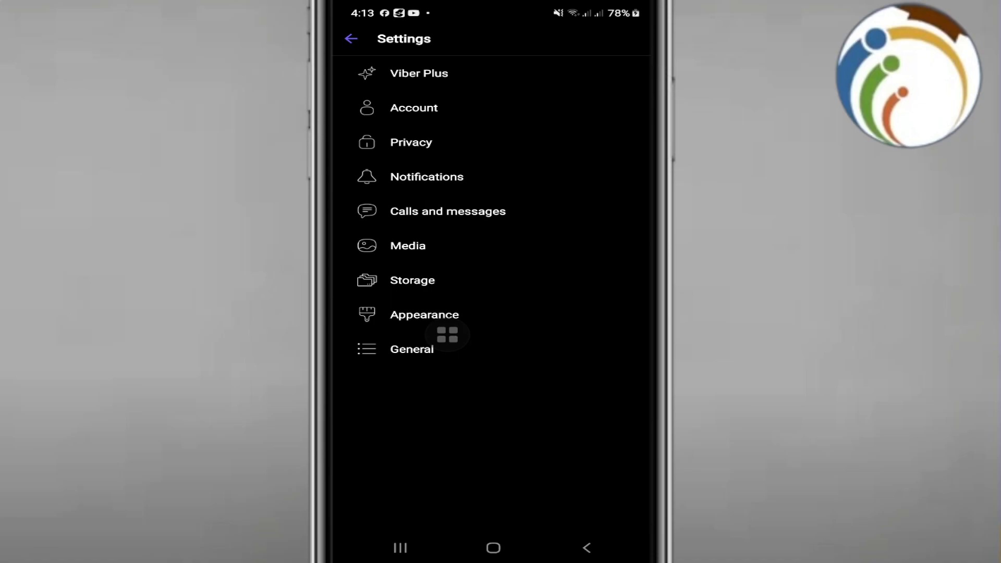
pyautogui.moveTo(484, 228)
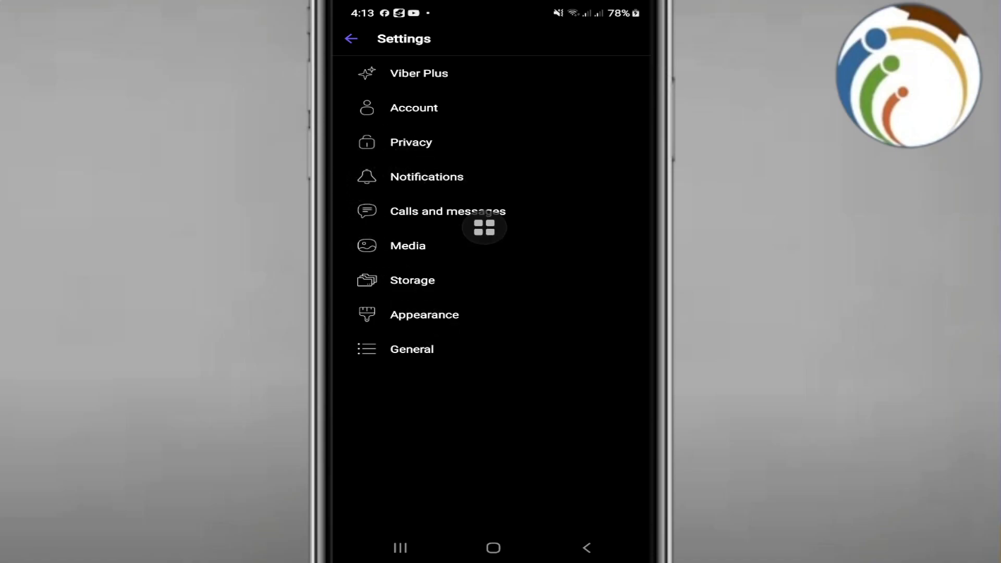
# Glance through Privacy and General, then enter the Account settings page
pyautogui.click(411, 142)
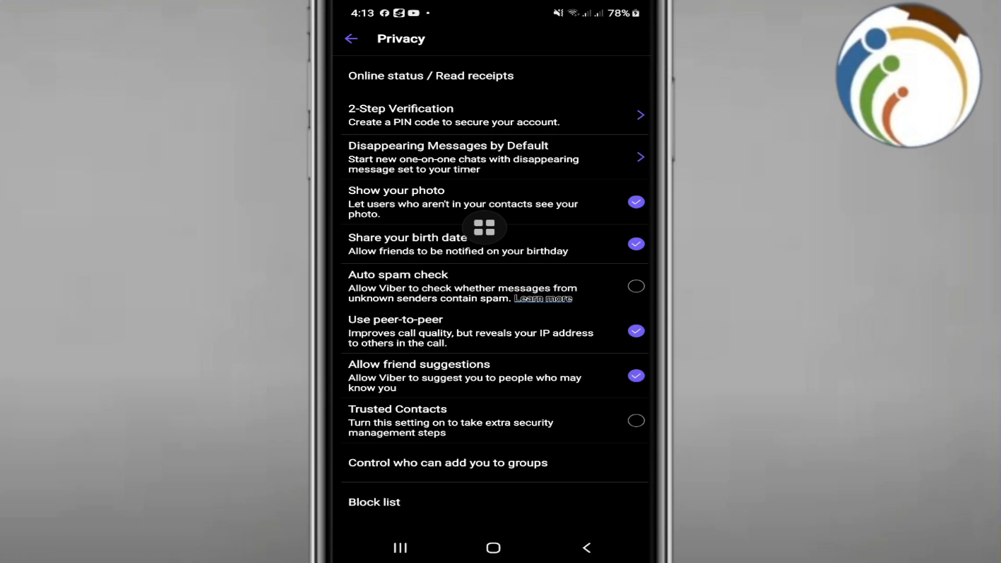
pyautogui.click(350, 38)
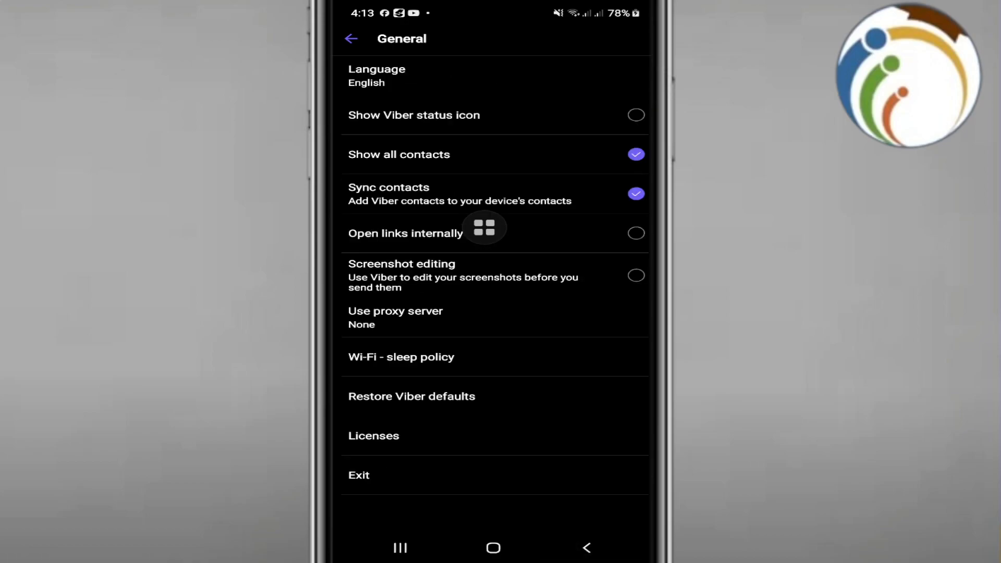
pyautogui.click(352, 39)
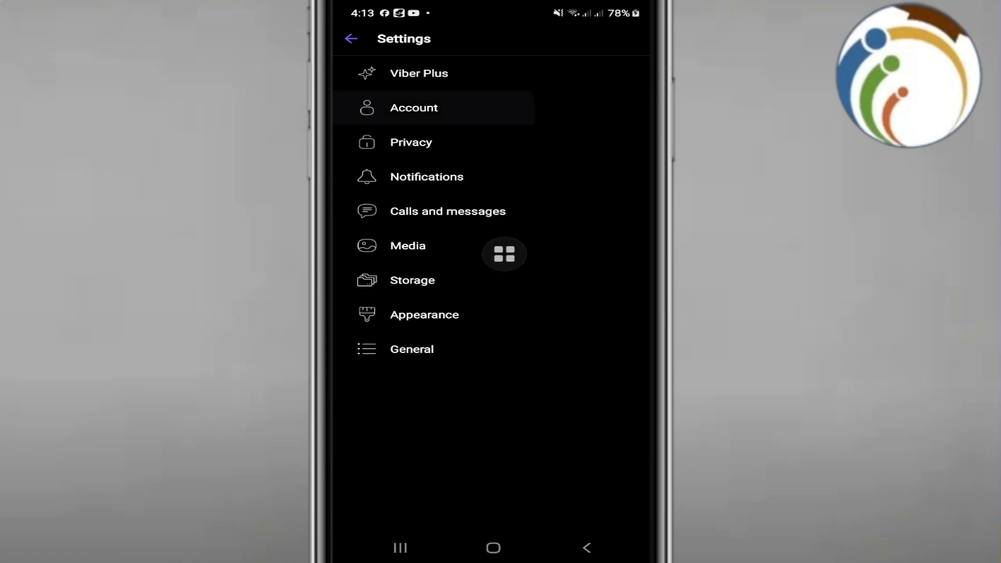
pyautogui.click(414, 107)
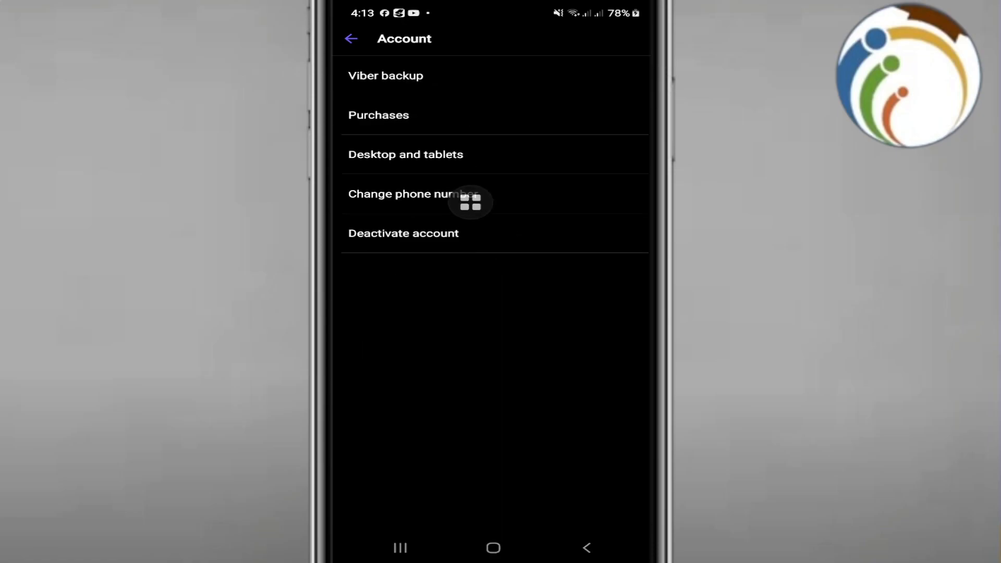
pyautogui.moveTo(351, 105)
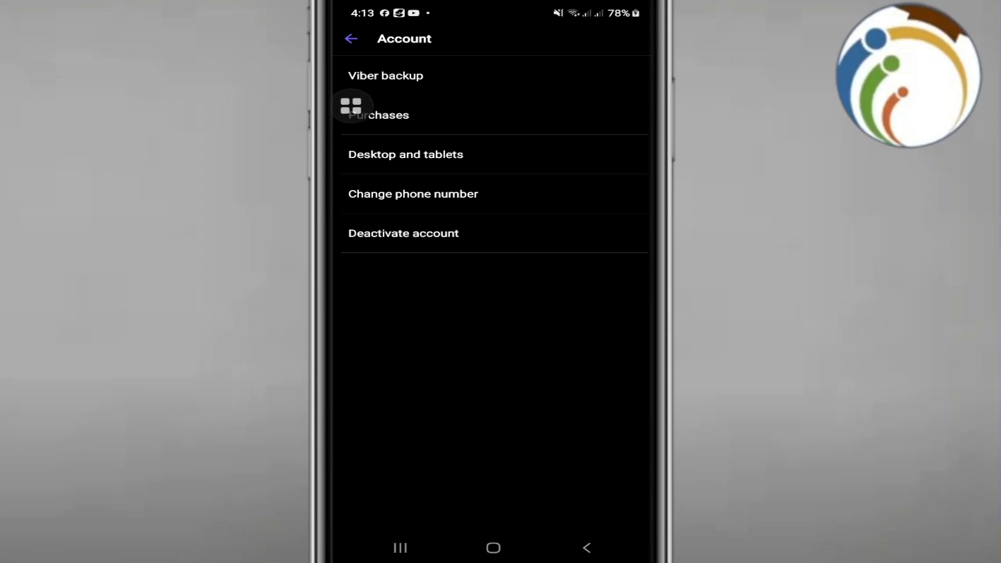
# View the Viber backup page showing last backup today 3:32 PM, weekly auto backup
pyautogui.click(386, 75)
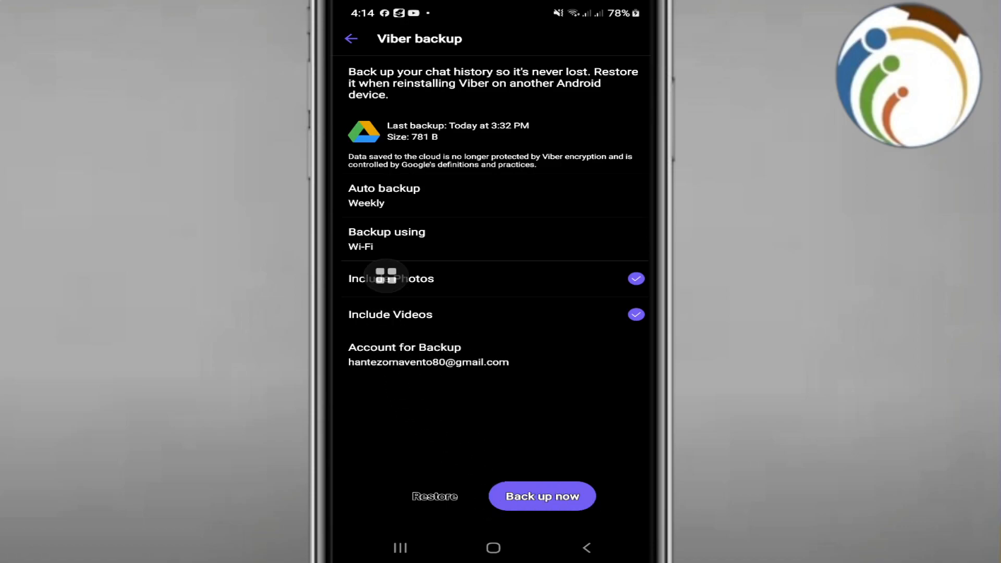
# Show the auto backup frequency choices Daily, Weekly, Monthly, Off with Weekly chosen
pyautogui.click(385, 195)
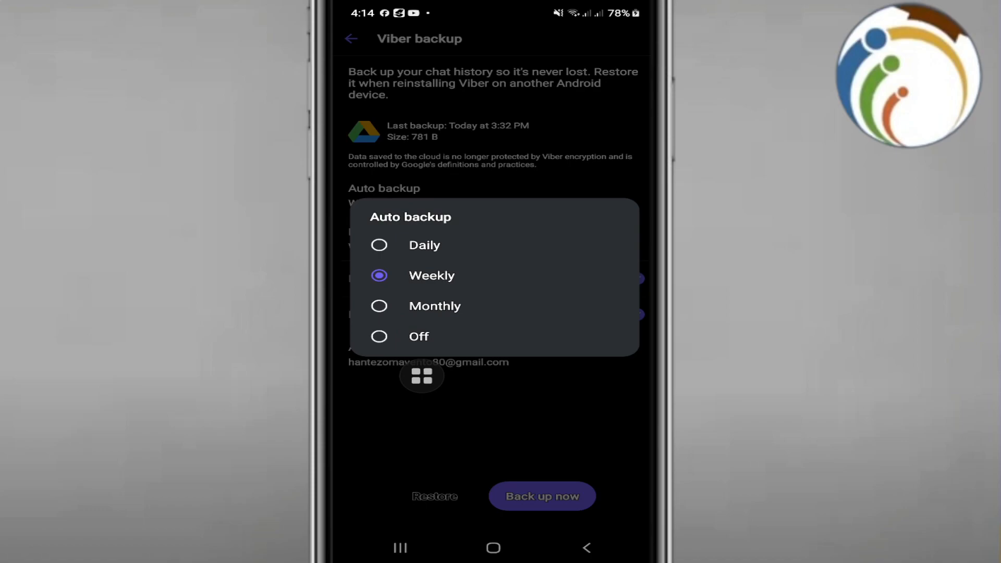
pyautogui.moveTo(367, 335)
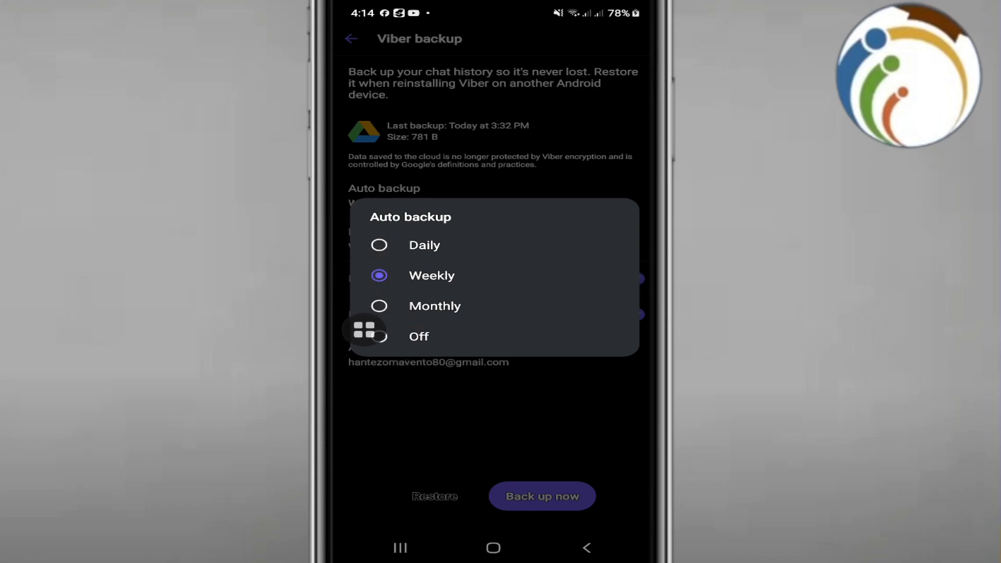